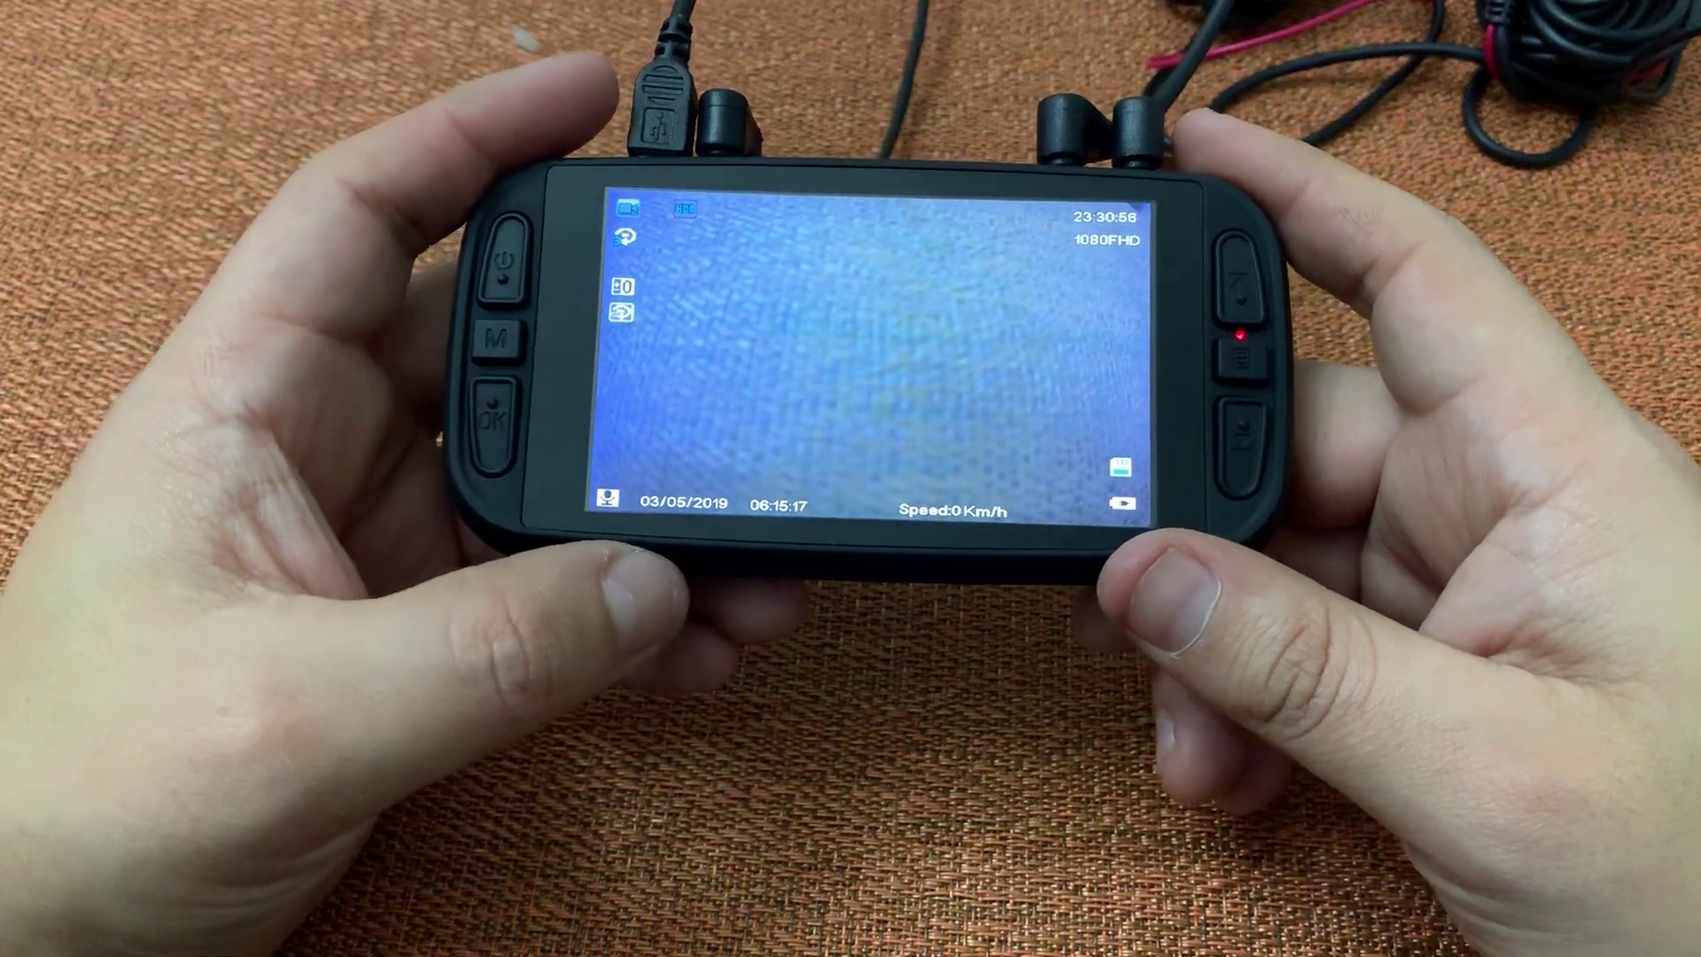
Press the M menu button to show Resolution, Loop recording, HDR and Exposure
{"action": "left_click", "coordinate": [499, 339]}
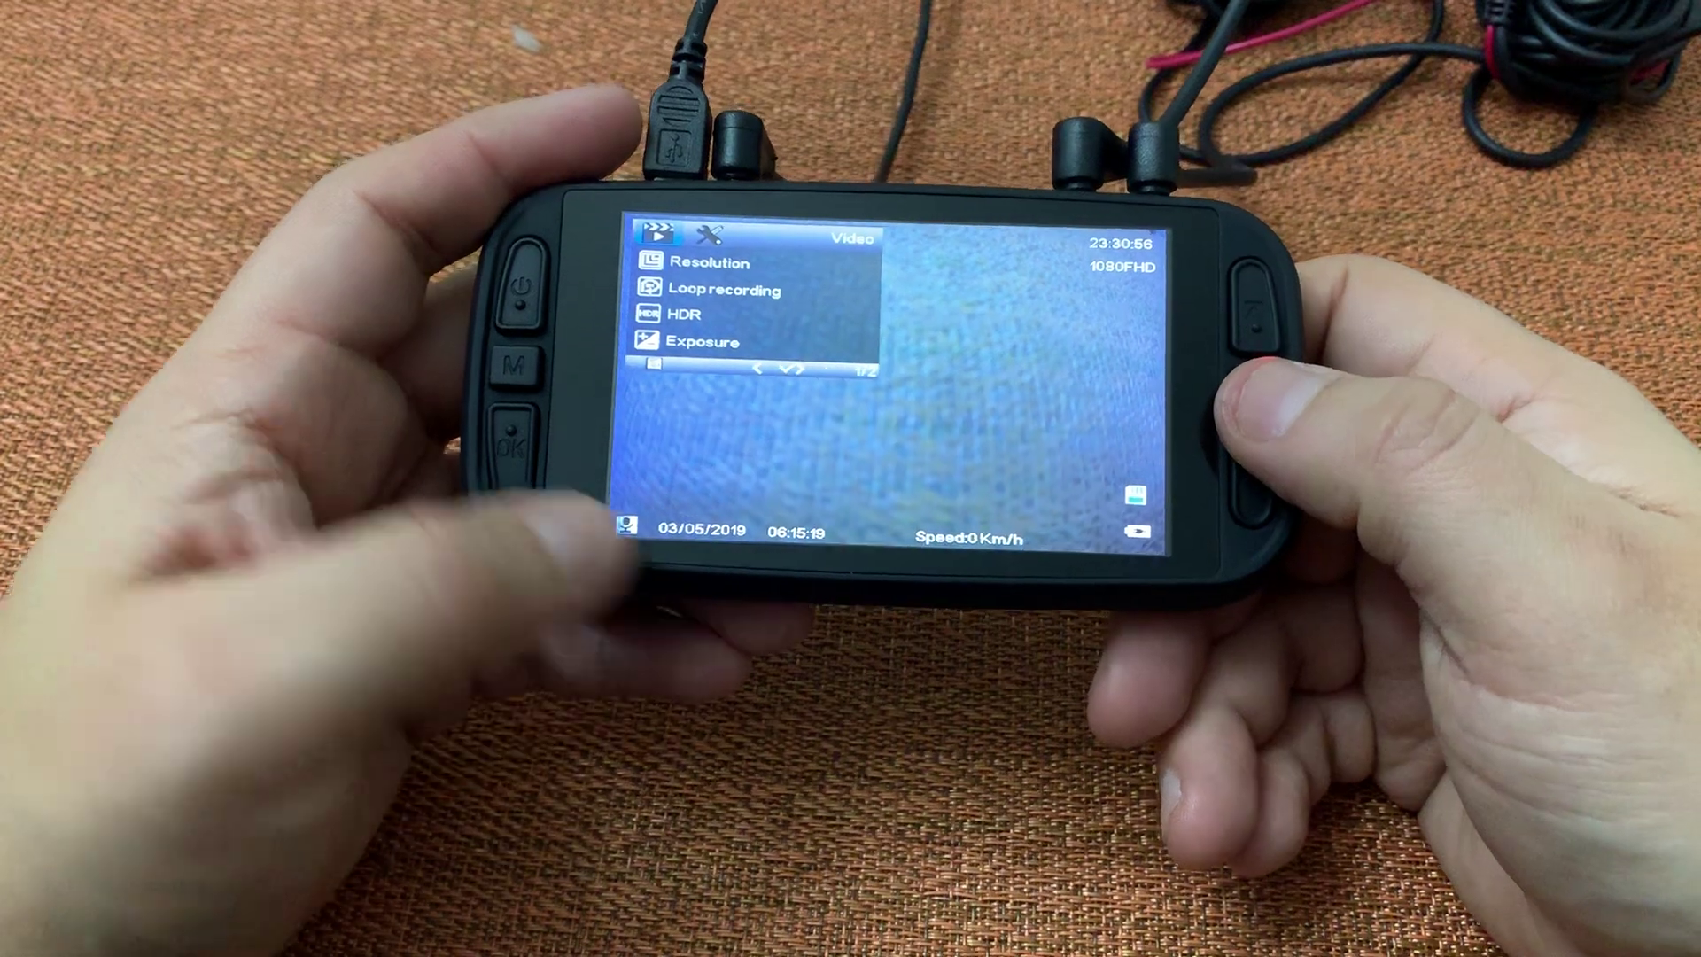